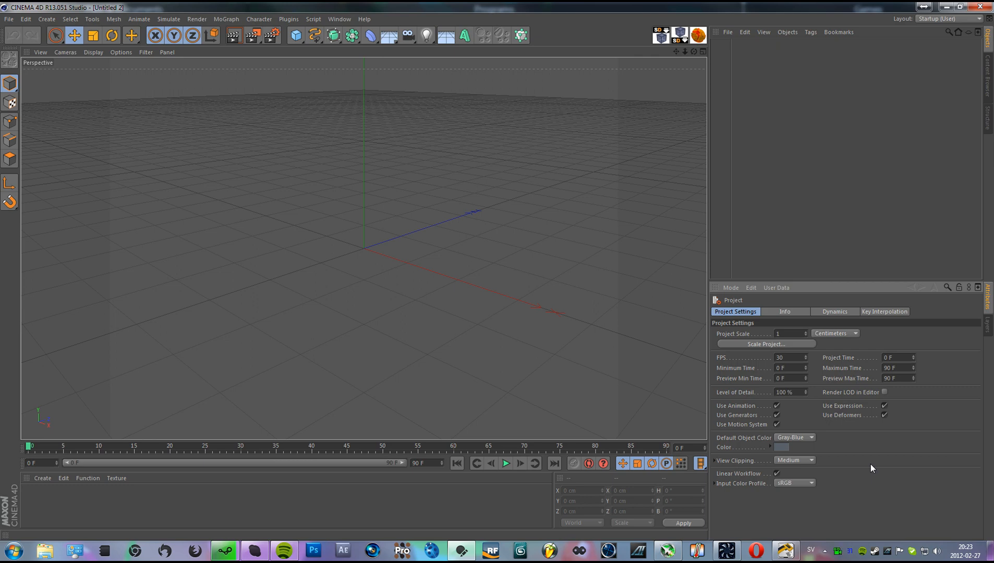
{"action": "mouse_move", "coordinate": [676, 260]}
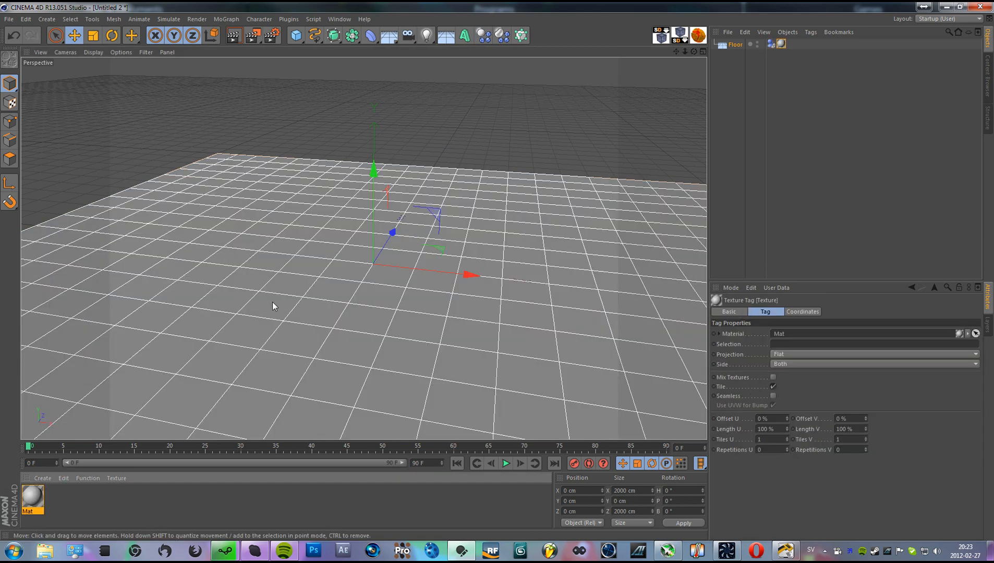
Add a sphere primitive to the scene from the Primitive menu.
{"action": "left_click", "coordinate": [295, 35]}
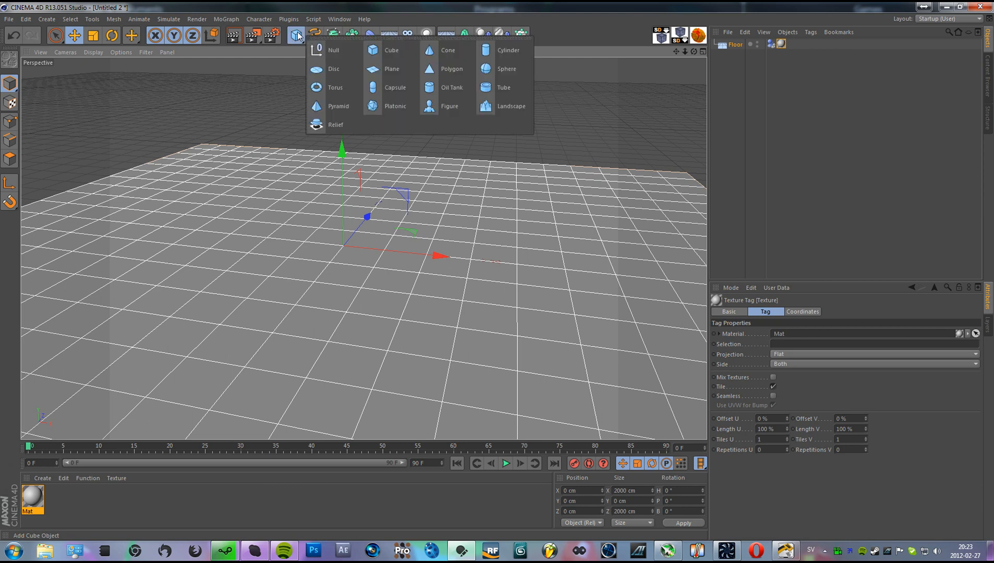
{"action": "left_click", "coordinate": [506, 69]}
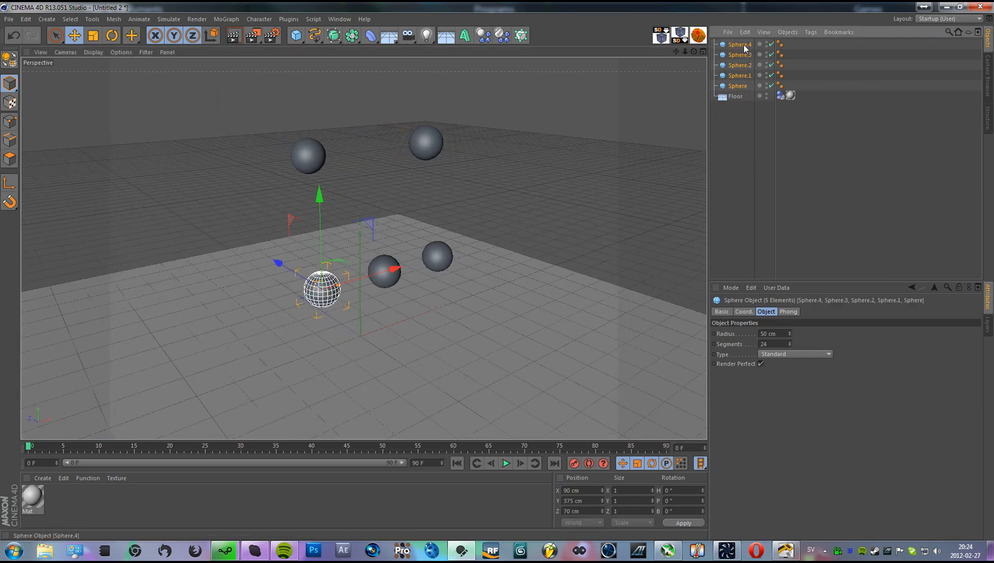
Add a Motion Blur tag to the selected spheres.
{"action": "left_click", "coordinate": [809, 32]}
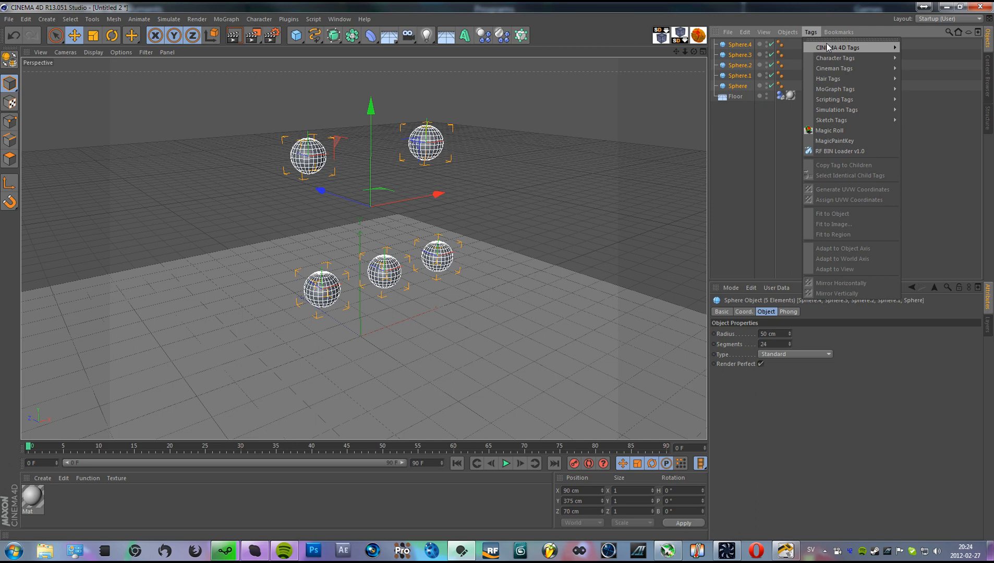
{"action": "left_click", "coordinate": [835, 47]}
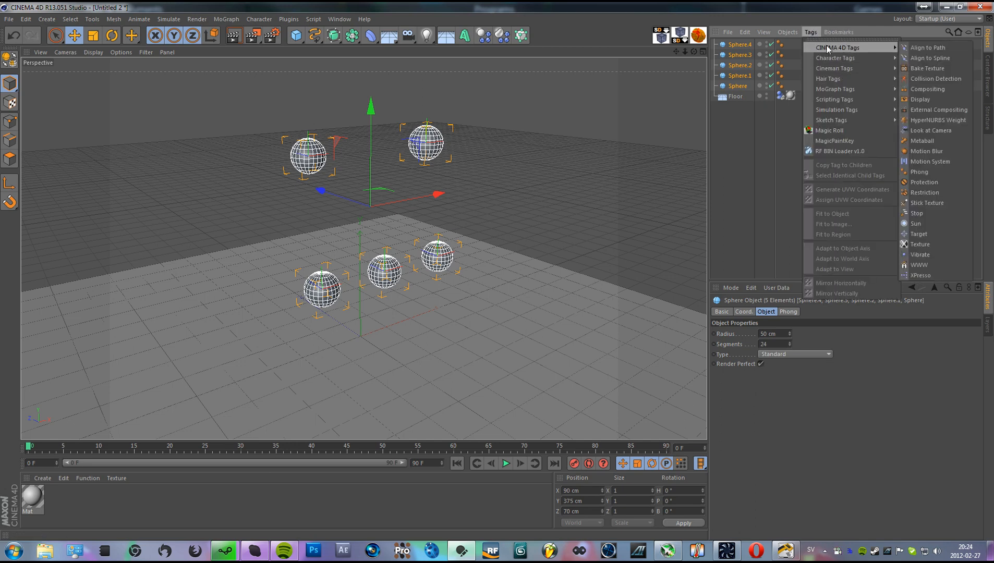
{"action": "left_click", "coordinate": [926, 150]}
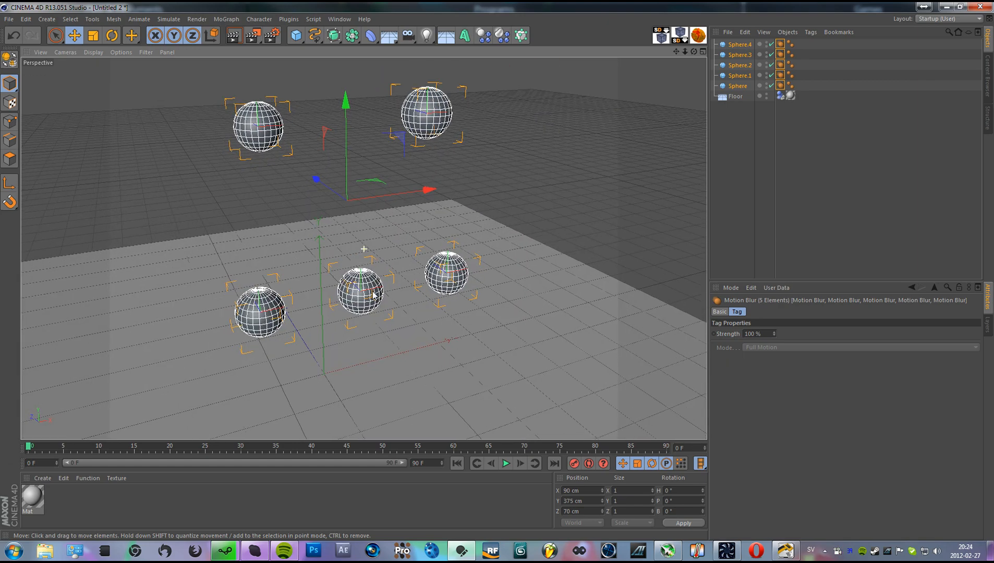
Preview the spheres falling onto the floor twice, rewinding to frame 0 each time.
{"action": "left_click", "coordinate": [506, 464]}
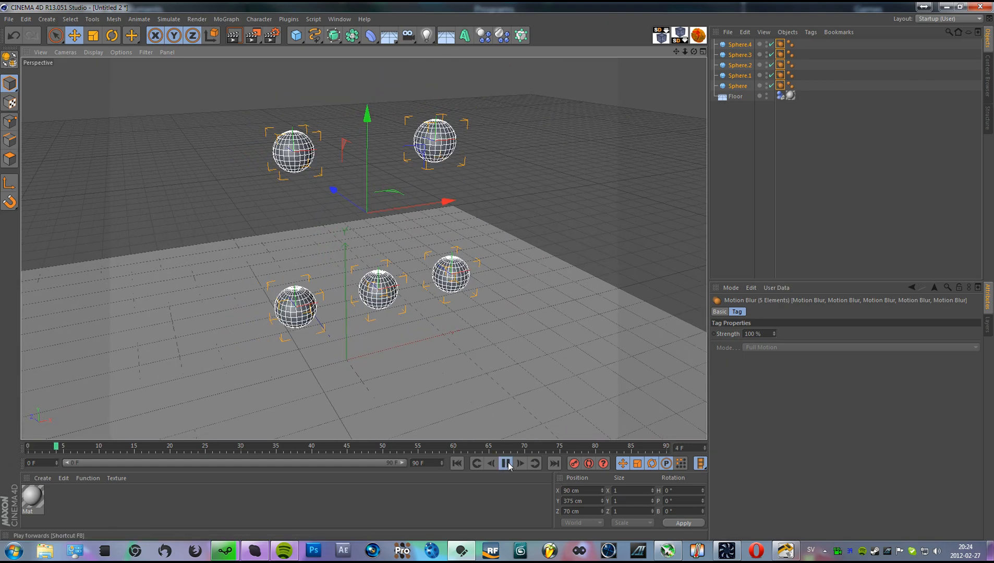
{"action": "left_click", "coordinate": [506, 464]}
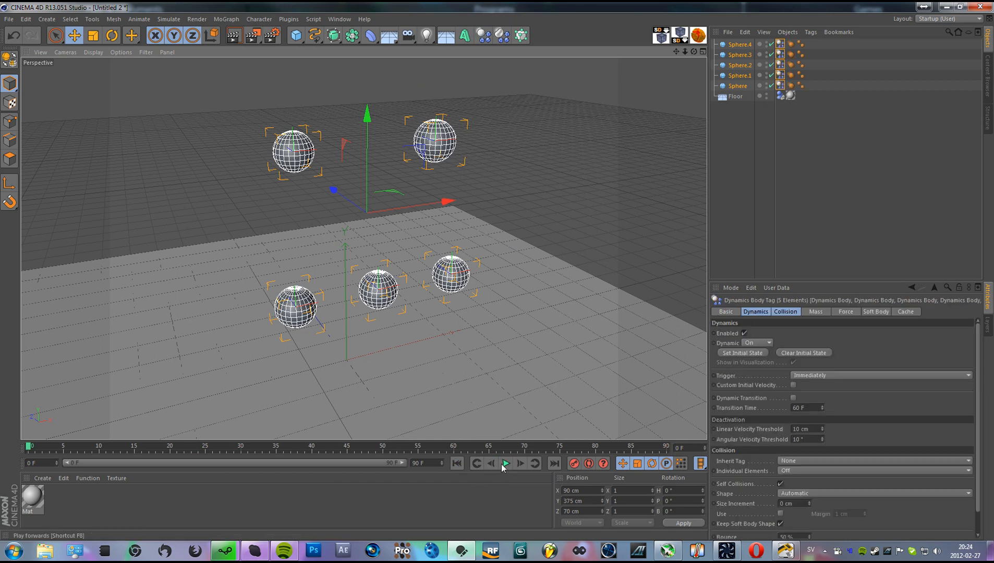
{"action": "left_click", "coordinate": [504, 463]}
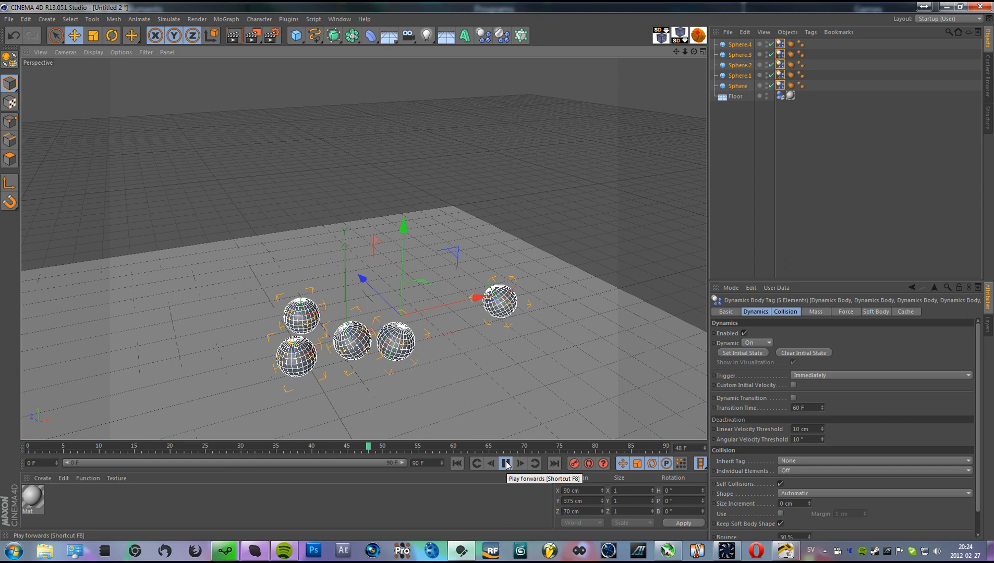
{"action": "left_click", "coordinate": [505, 464]}
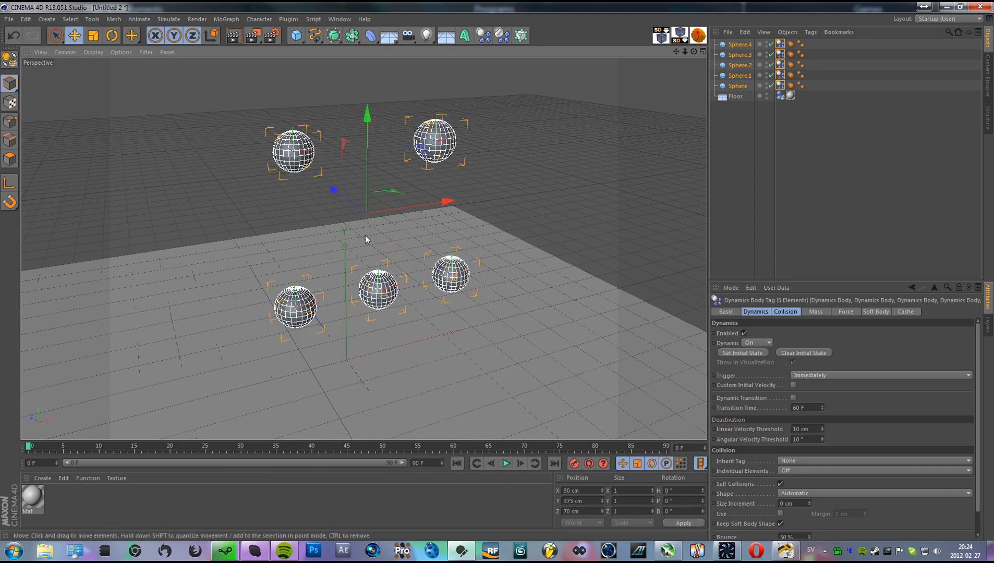
Apply the HDTV 1080 29.97 output preset and set the frame range to all frames.
{"action": "left_click", "coordinate": [197, 18]}
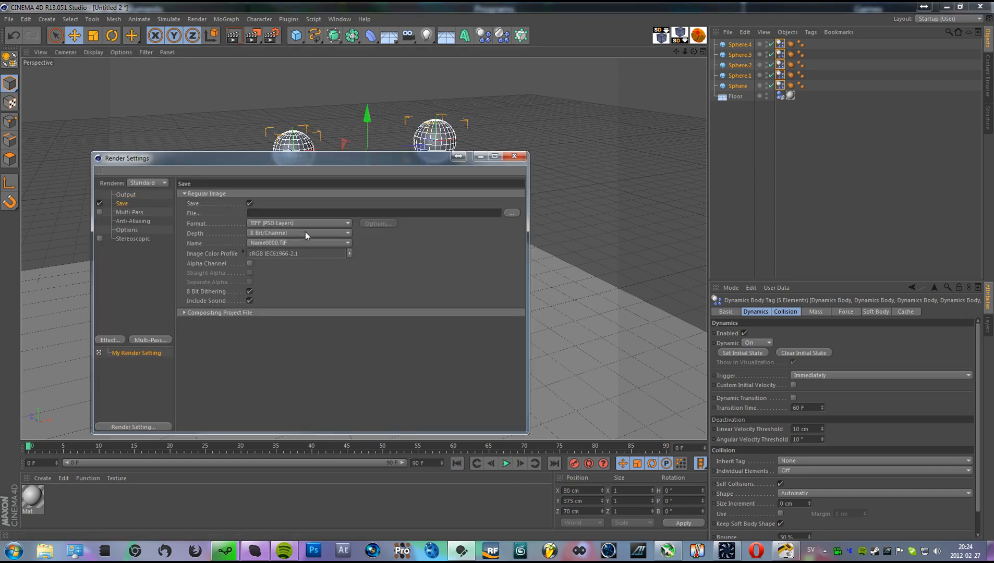
{"action": "left_click", "coordinate": [298, 222]}
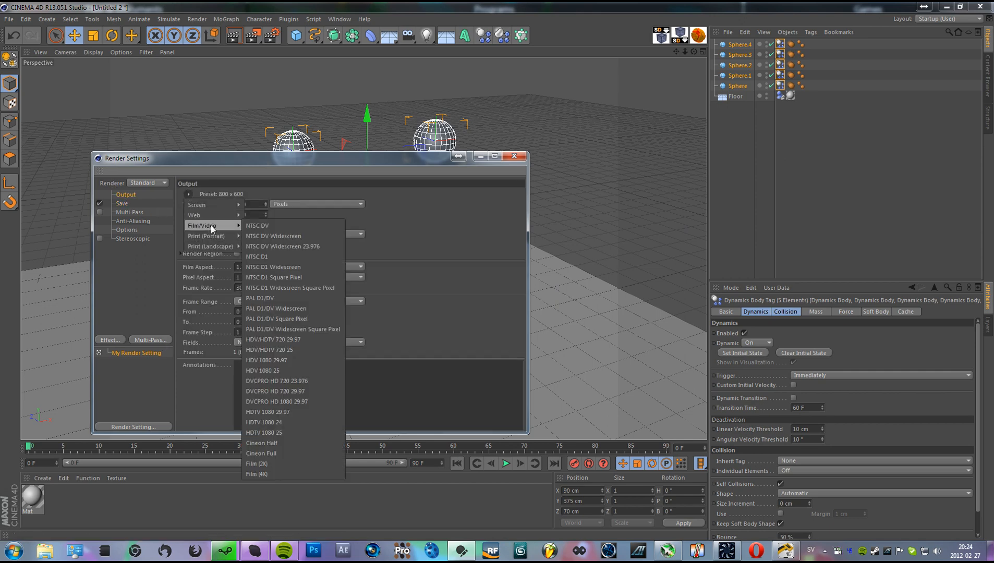
{"action": "left_click", "coordinate": [267, 412]}
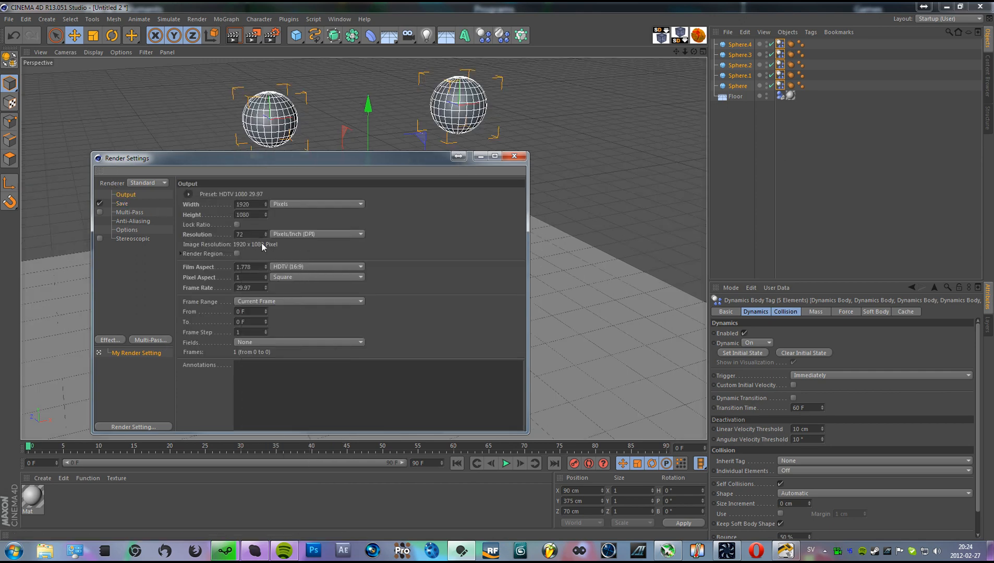
{"action": "left_click", "coordinate": [513, 156]}
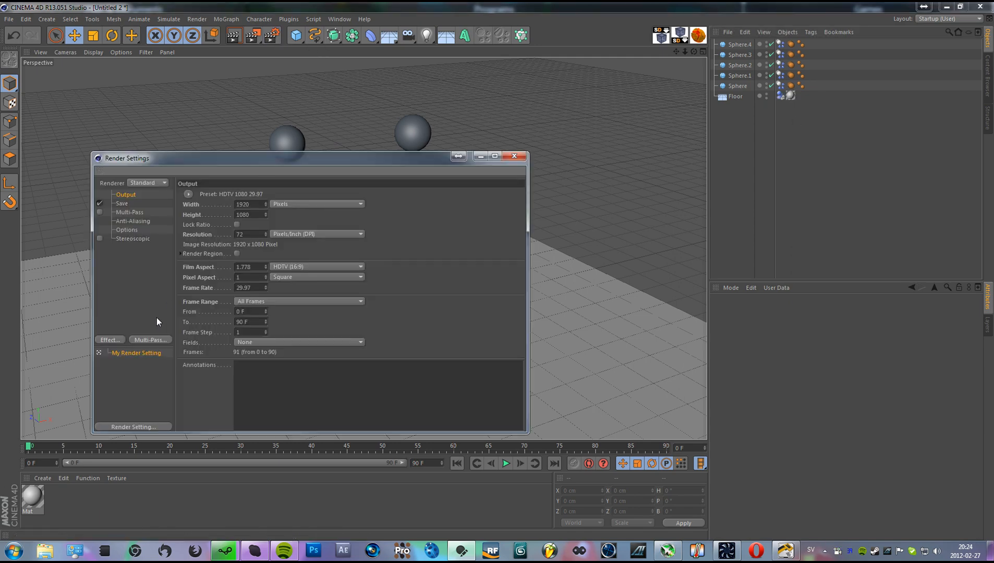
Add a Vector Motion Blur effect with 512 samples and close Render Settings.
{"action": "left_click", "coordinate": [110, 340]}
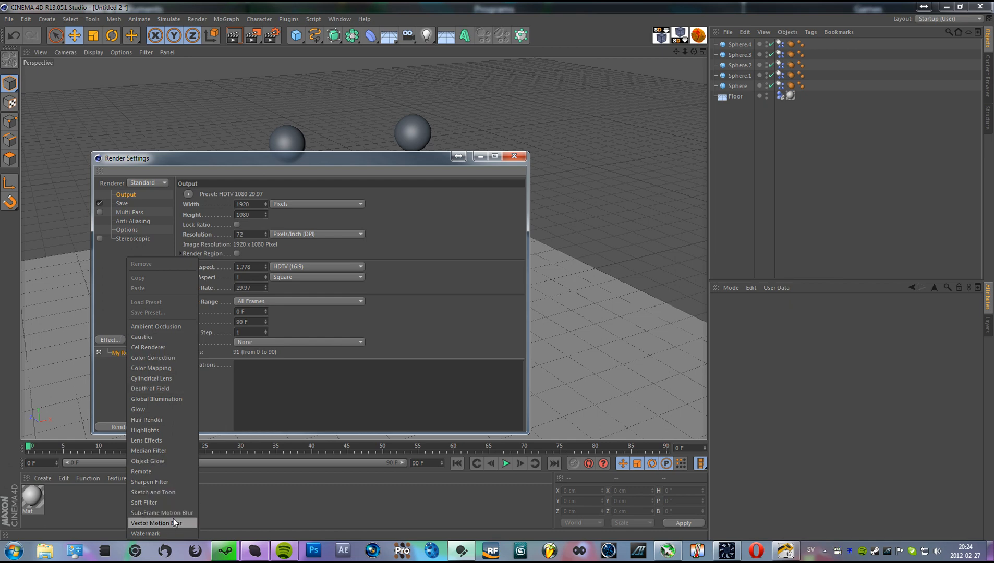
{"action": "mouse_move", "coordinate": [161, 528]}
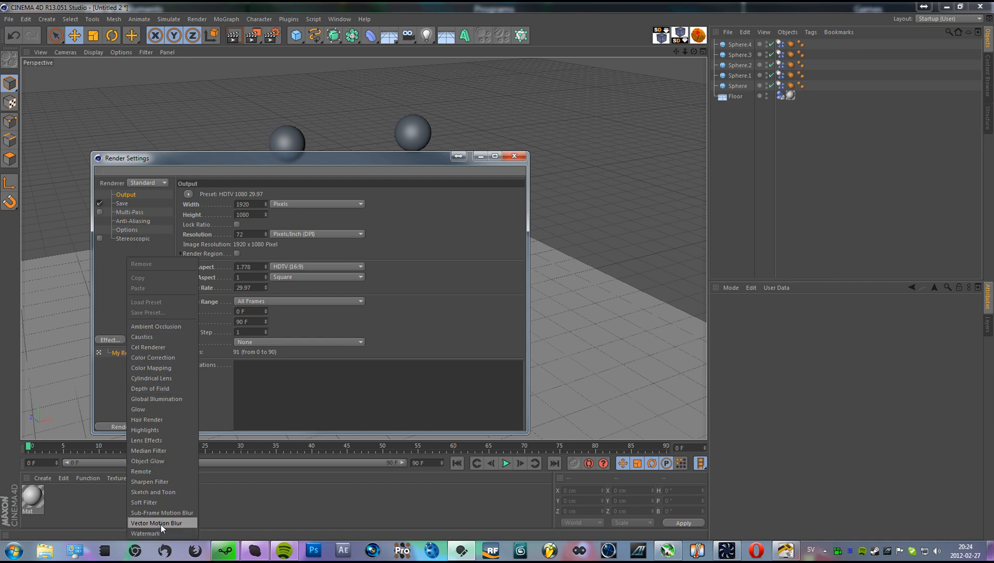
{"action": "left_click", "coordinate": [156, 523]}
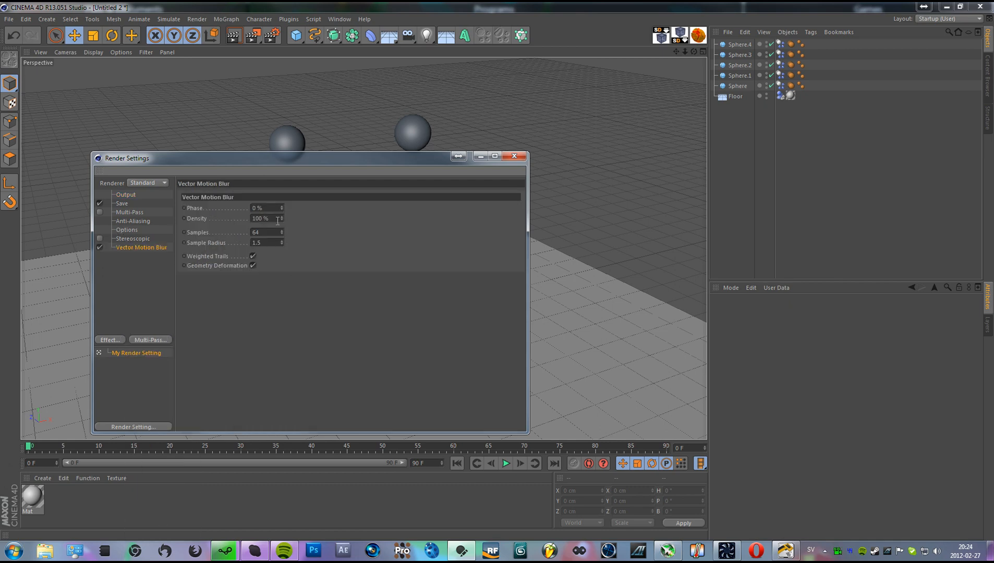
{"action": "mouse_move", "coordinate": [279, 234]}
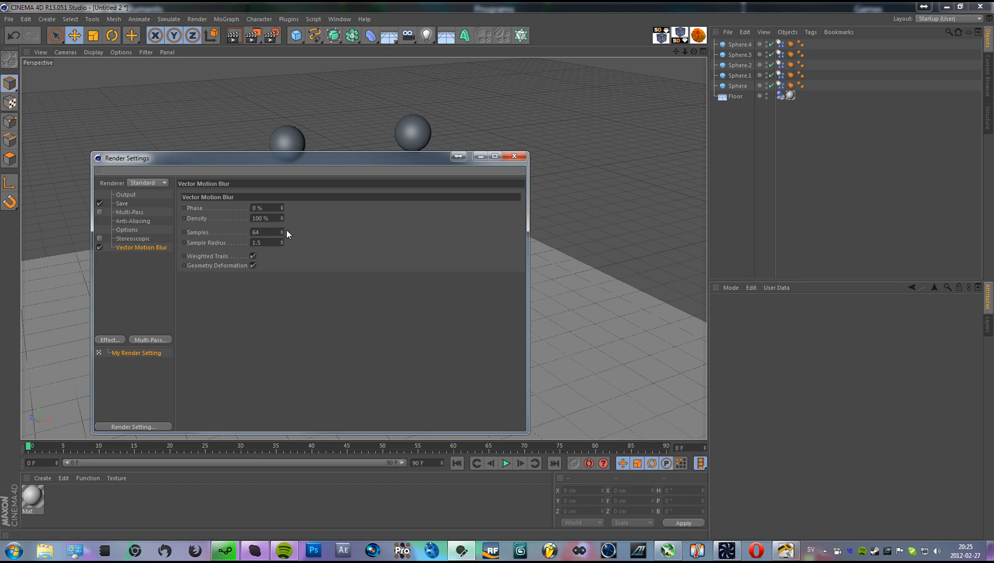
{"action": "mouse_move", "coordinate": [293, 241]}
{"action": "type", "text": "512"}
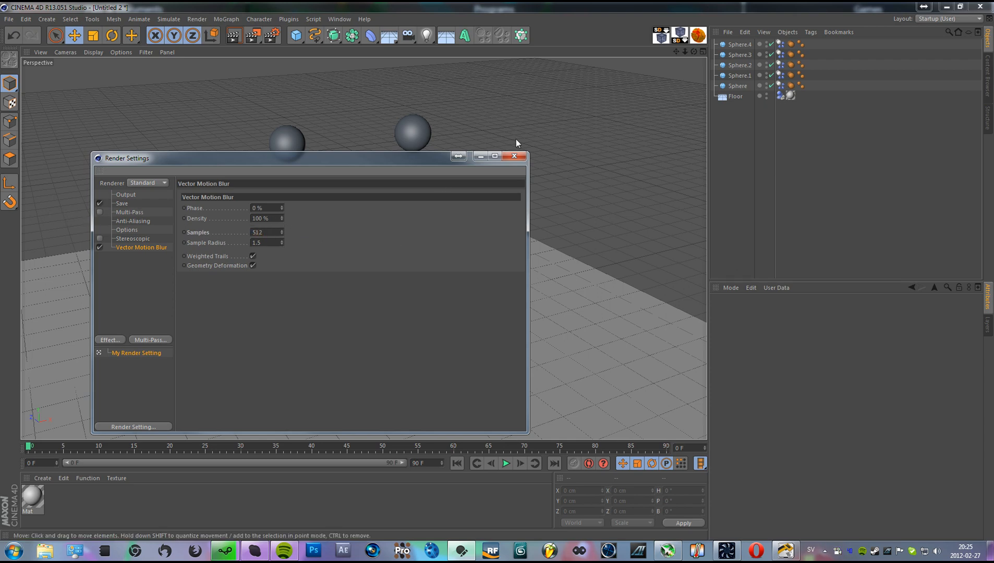
{"action": "mouse_move", "coordinate": [525, 170]}
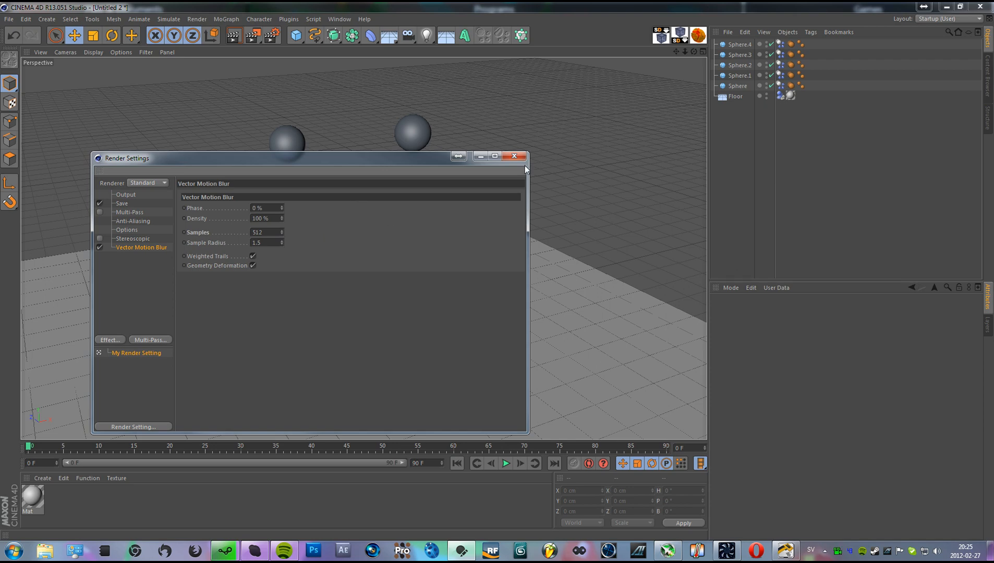
{"action": "left_click", "coordinate": [514, 156]}
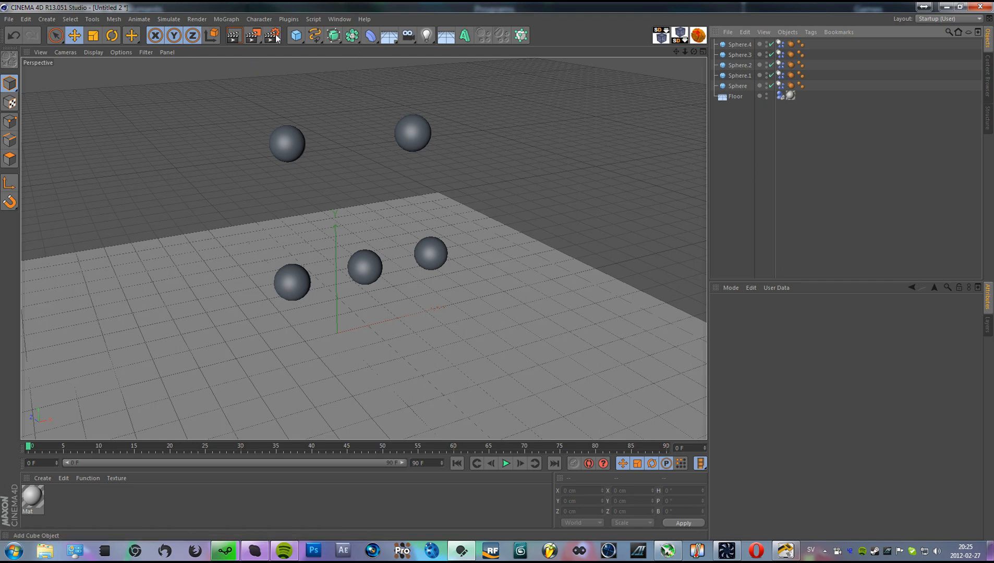
{"action": "left_click", "coordinate": [272, 35]}
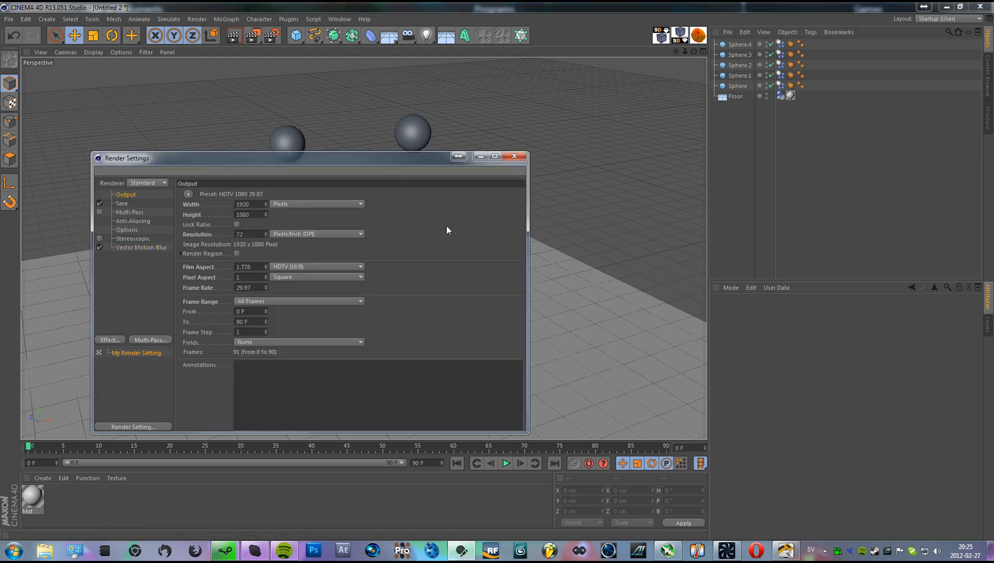
{"action": "left_click", "coordinate": [514, 156]}
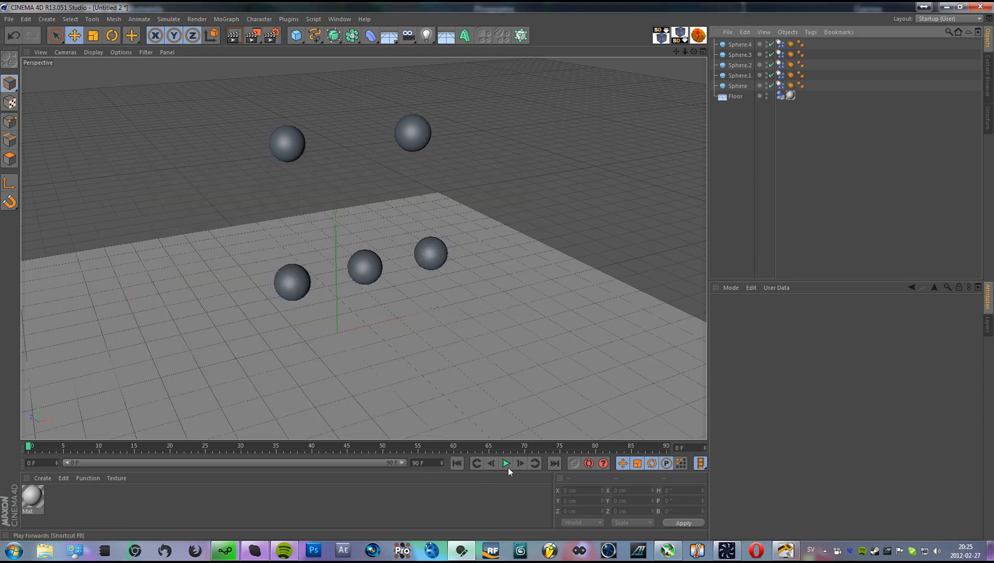
{"action": "left_click", "coordinate": [506, 464]}
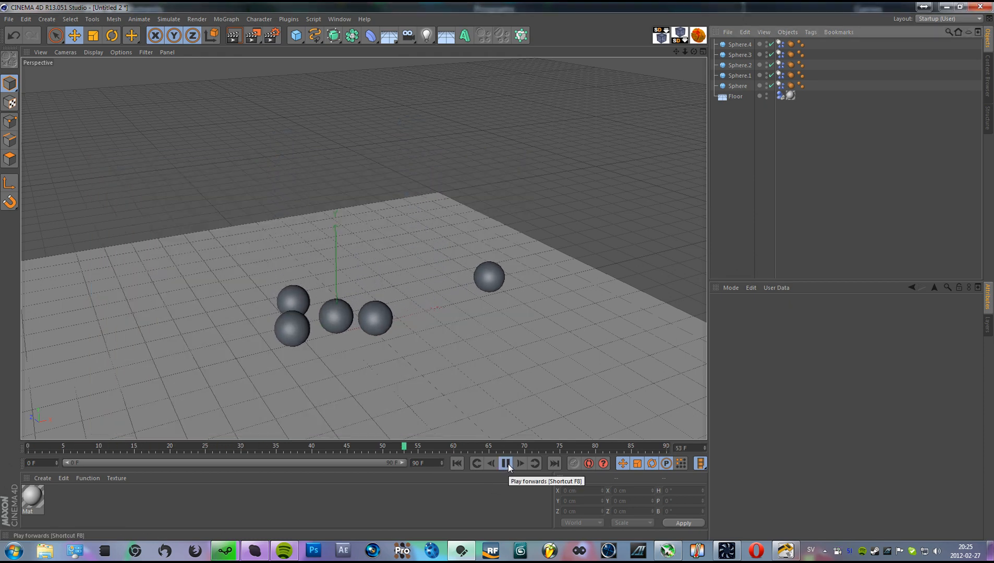
{"action": "left_click", "coordinate": [506, 464]}
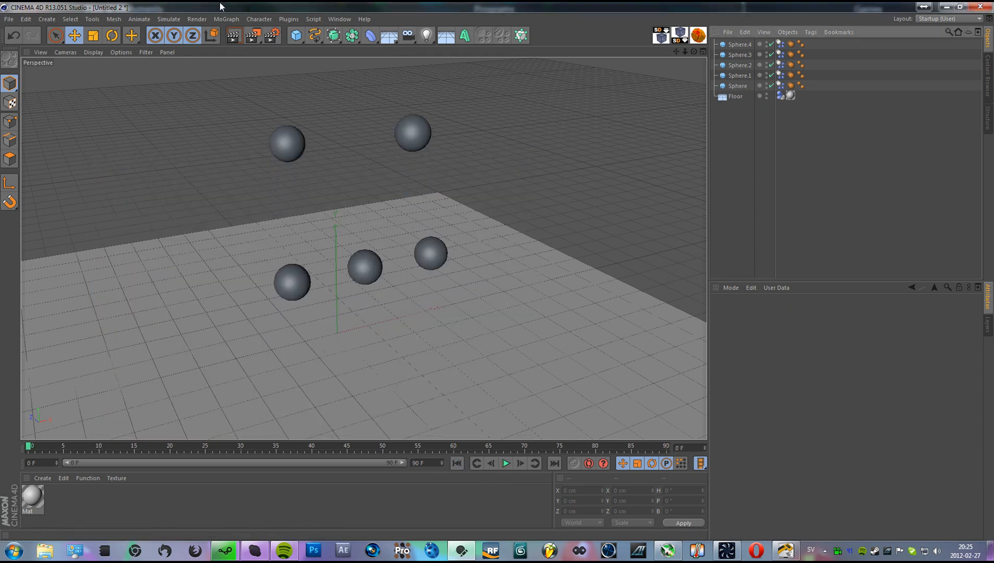
{"action": "mouse_move", "coordinate": [253, 35]}
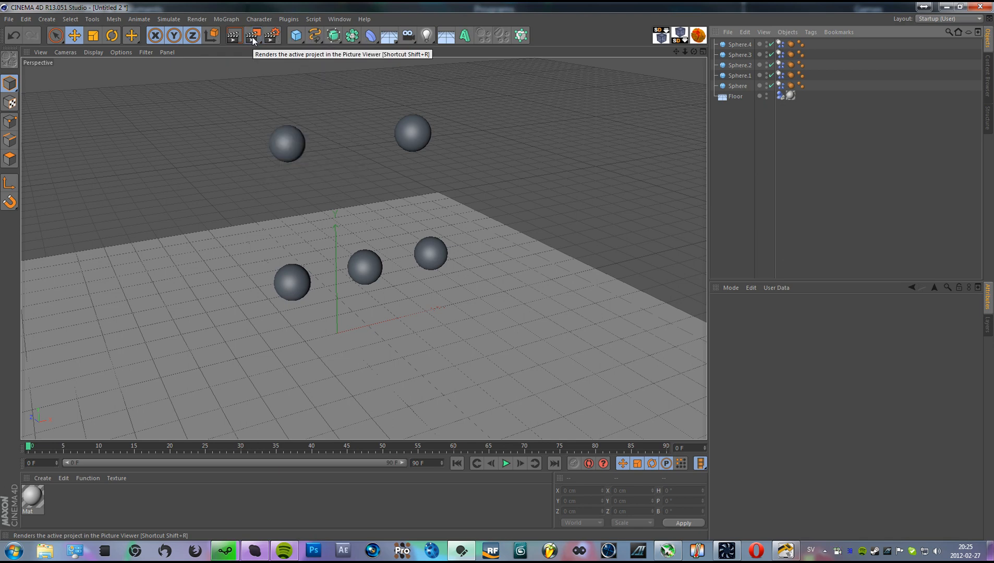
Render the animation to the Picture Viewer and scrub frames around 78 and 55, ending at frame 1.
{"action": "left_click", "coordinate": [251, 36]}
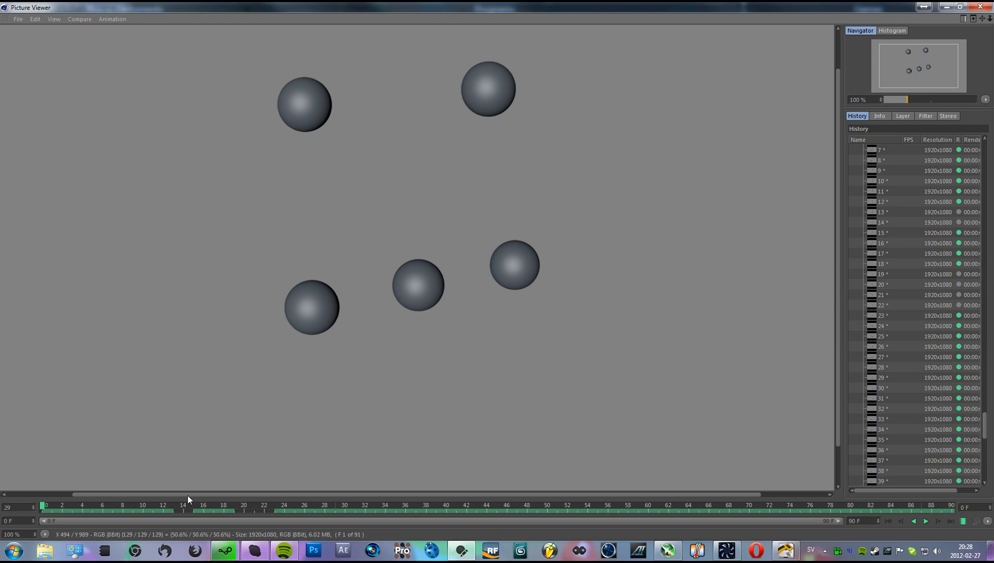
{"action": "left_click", "coordinate": [247, 505]}
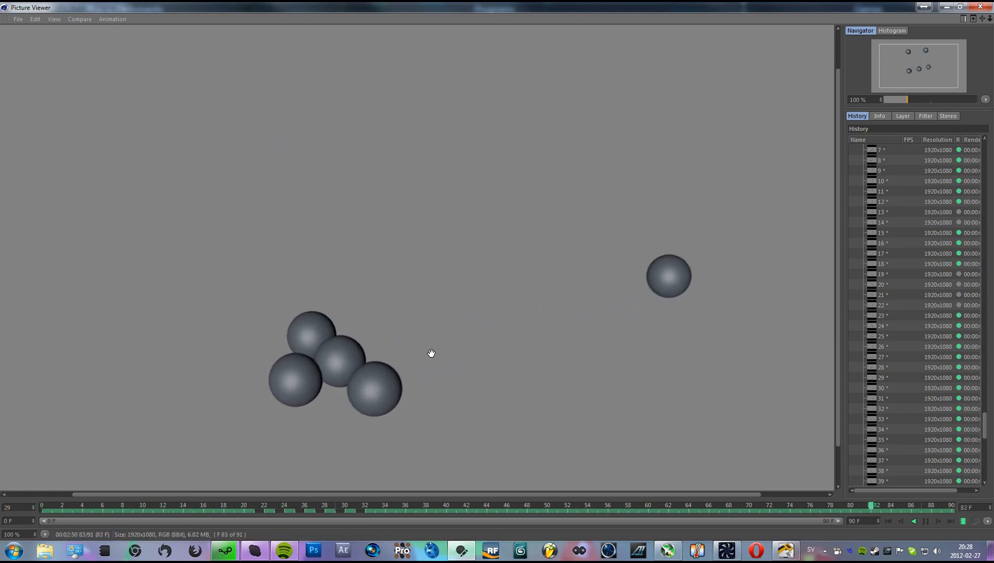
{"action": "left_click", "coordinate": [556, 505]}
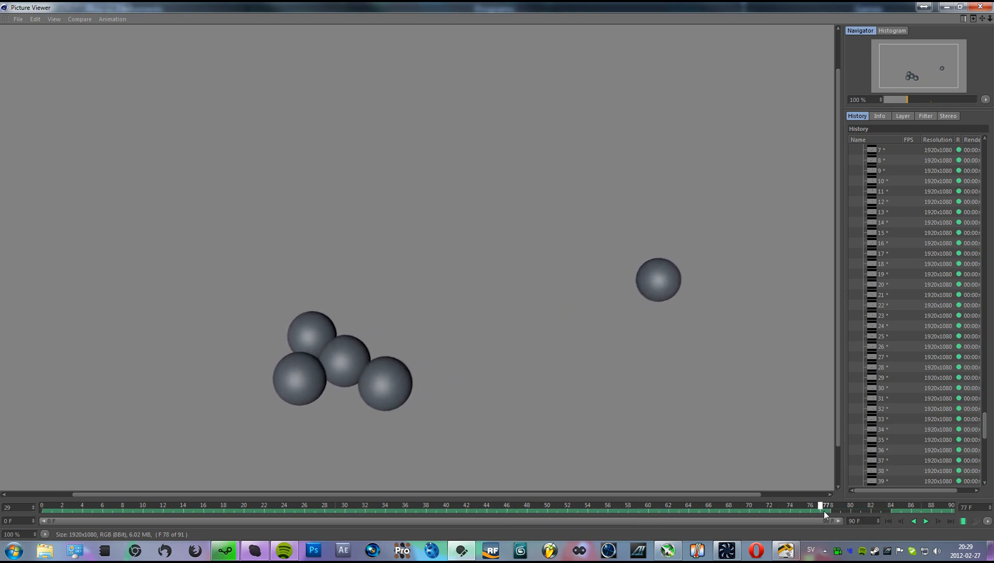
{"action": "left_click", "coordinate": [42, 505]}
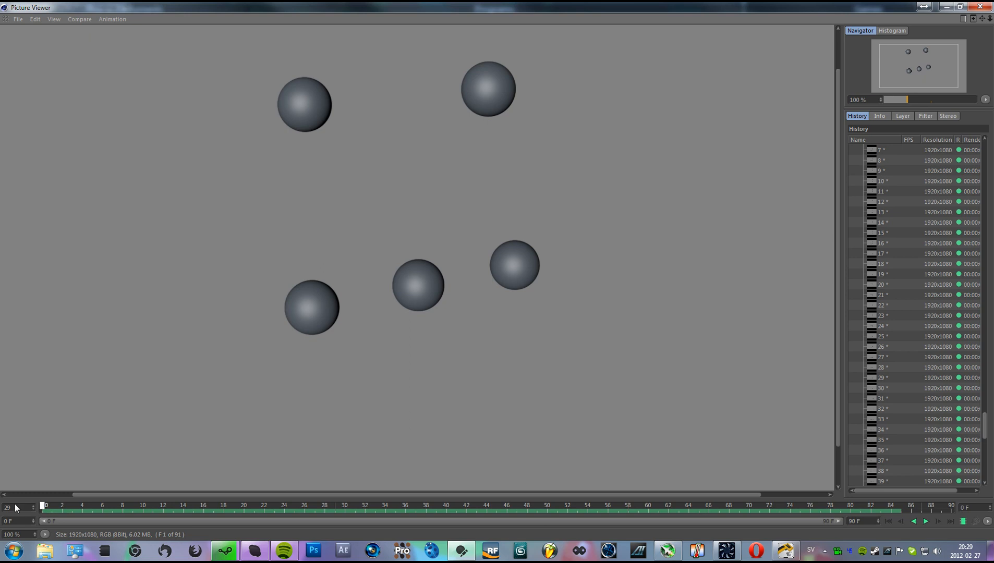
{"action": "left_click", "coordinate": [565, 505]}
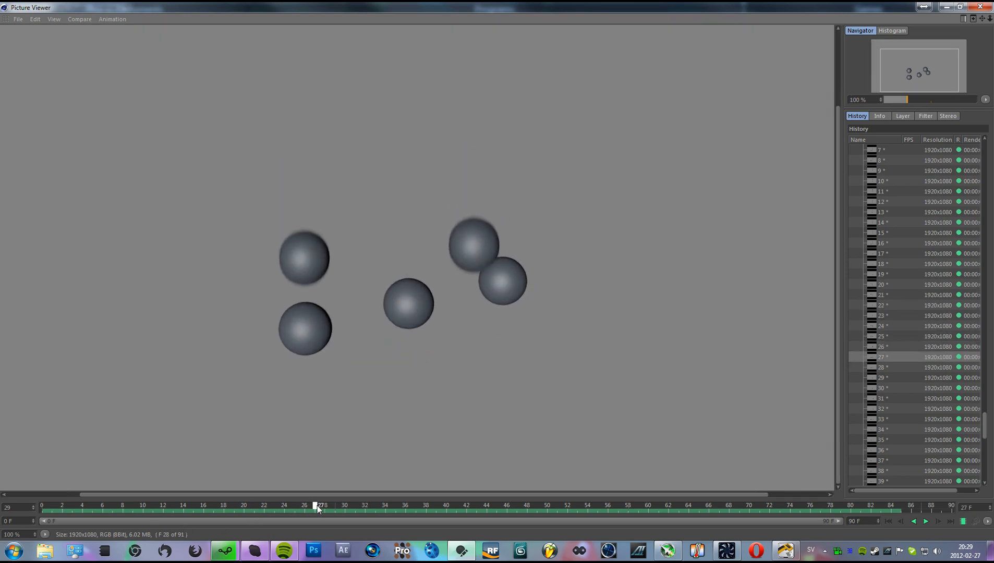
{"action": "left_click", "coordinate": [587, 506]}
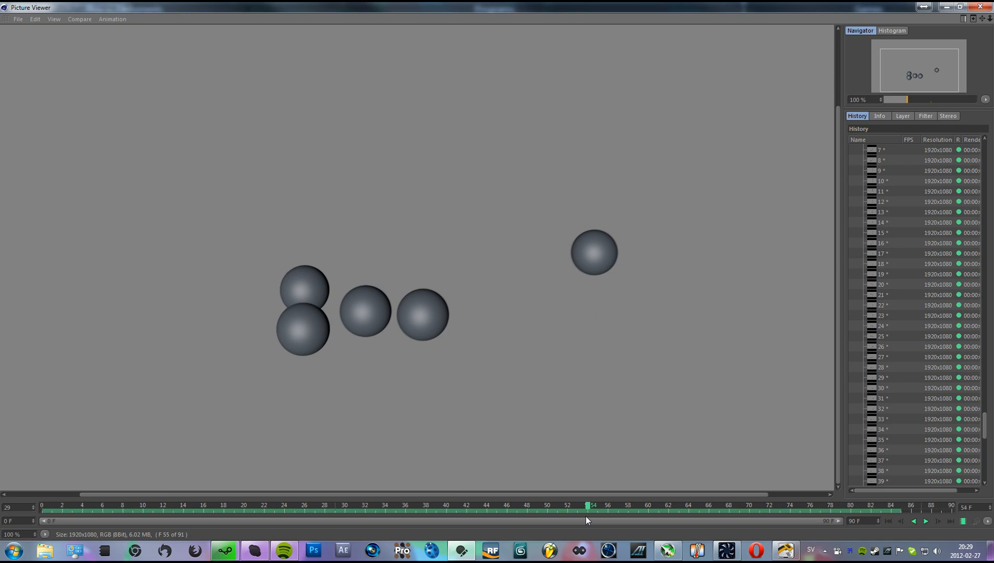
{"action": "left_click", "coordinate": [42, 506]}
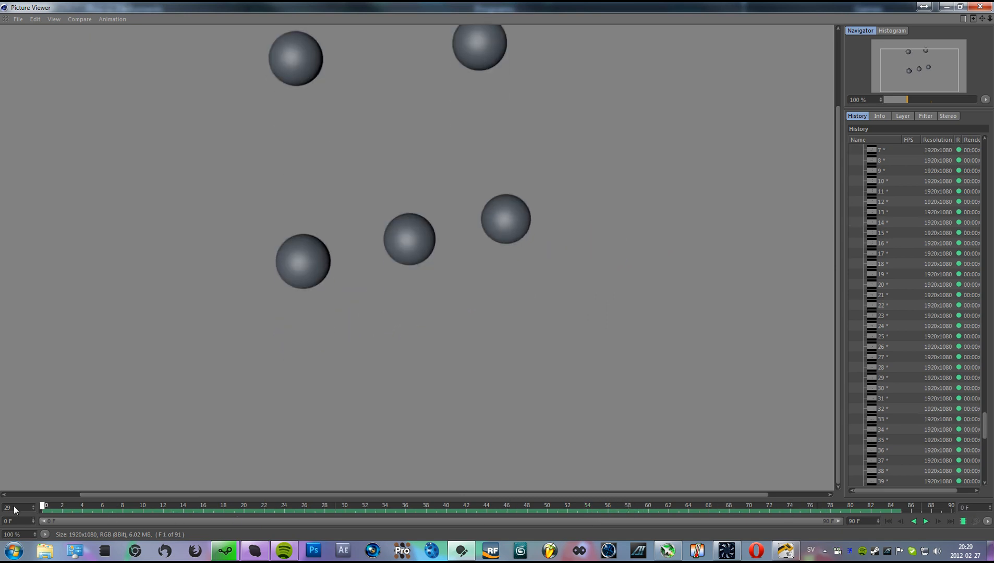
{"action": "mouse_move", "coordinate": [248, 401]}
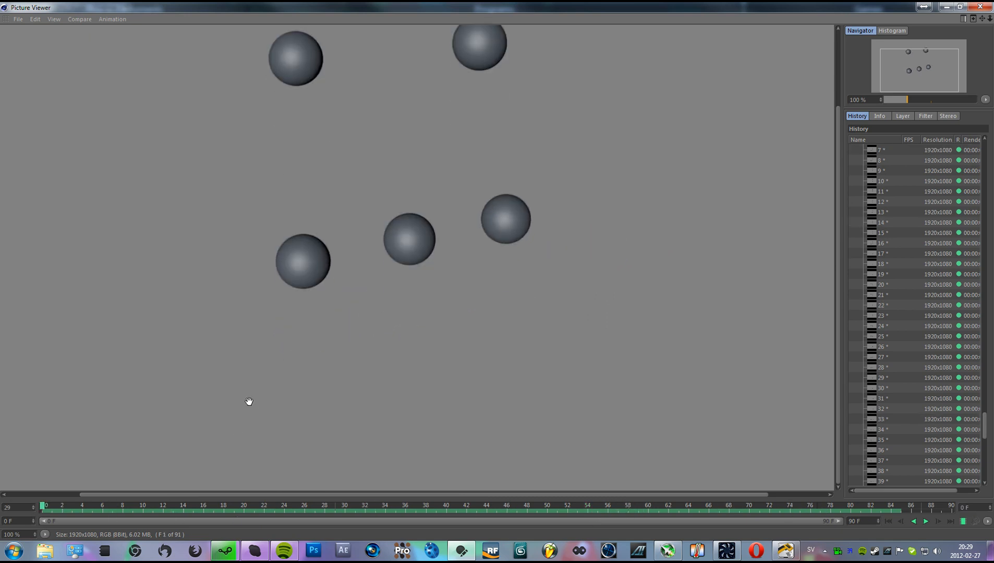